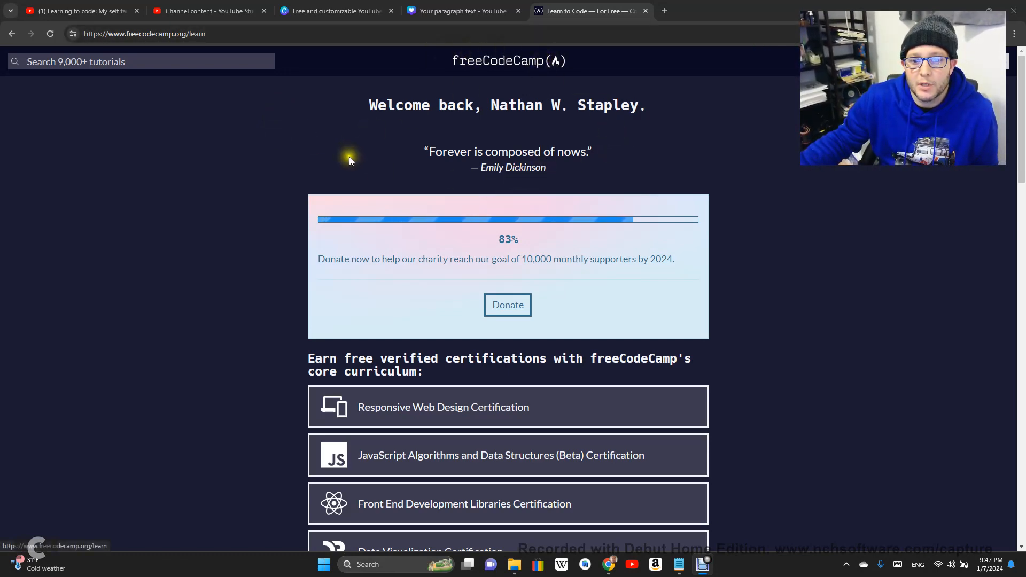
Open Responsive Web Design and expand the Cafe Menu course's 91 step list.
{"action": "scroll", "scroll_direction": "down", "scroll_amount": 3}
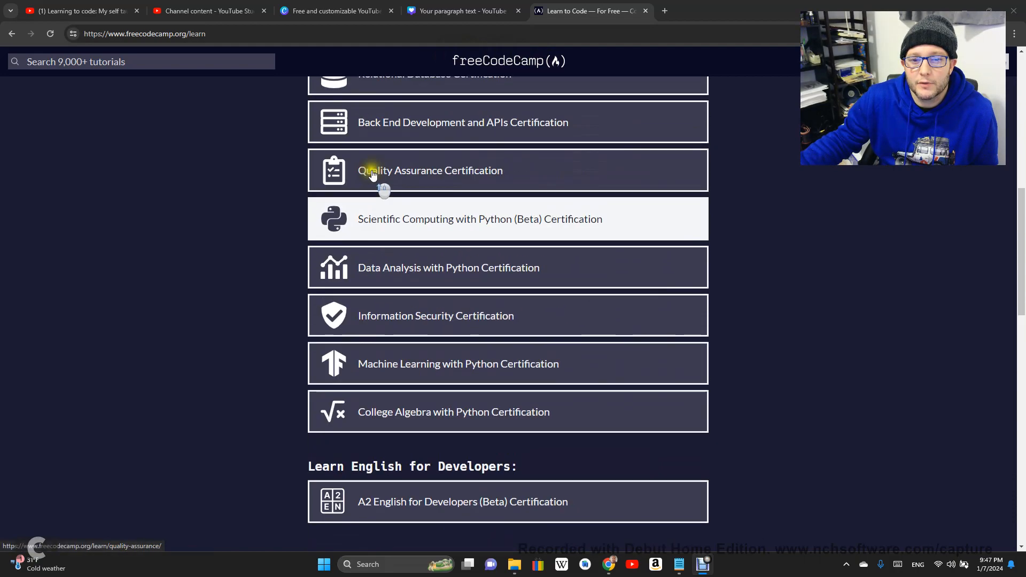
{"action": "scroll", "scroll_direction": "up", "scroll_amount": 3}
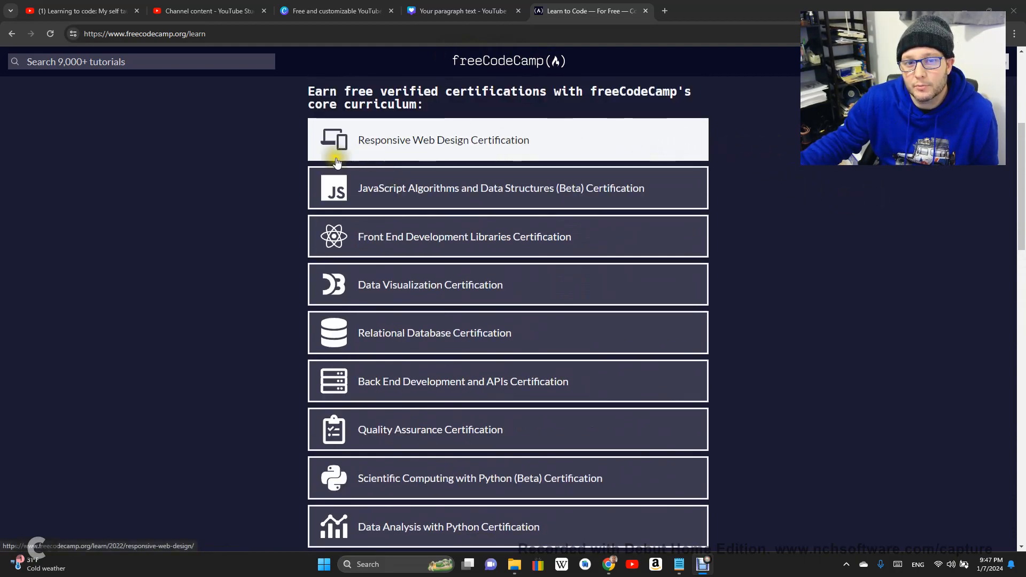
{"action": "left_click", "coordinate": [444, 140]}
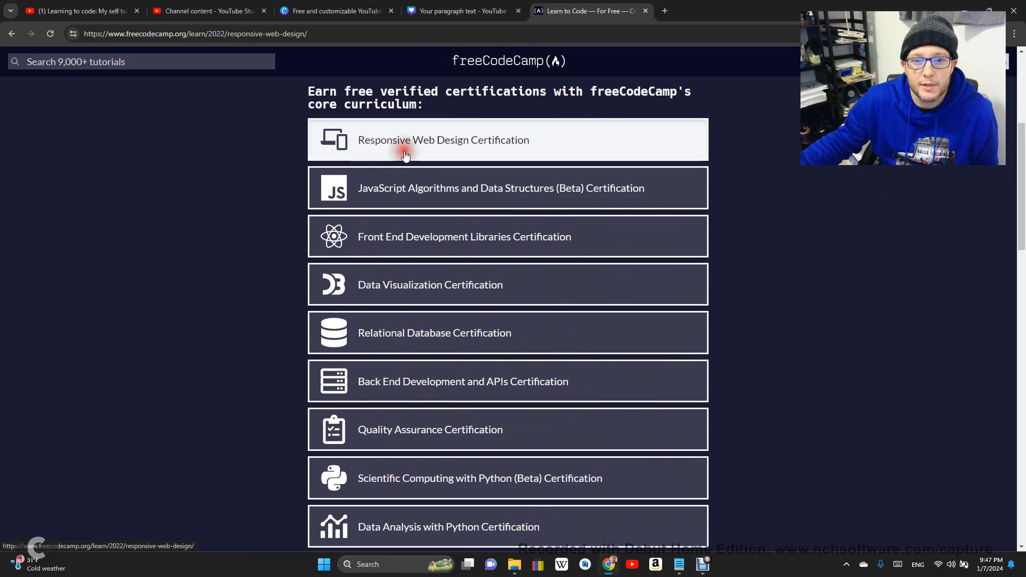
{"action": "left_click", "coordinate": [443, 139]}
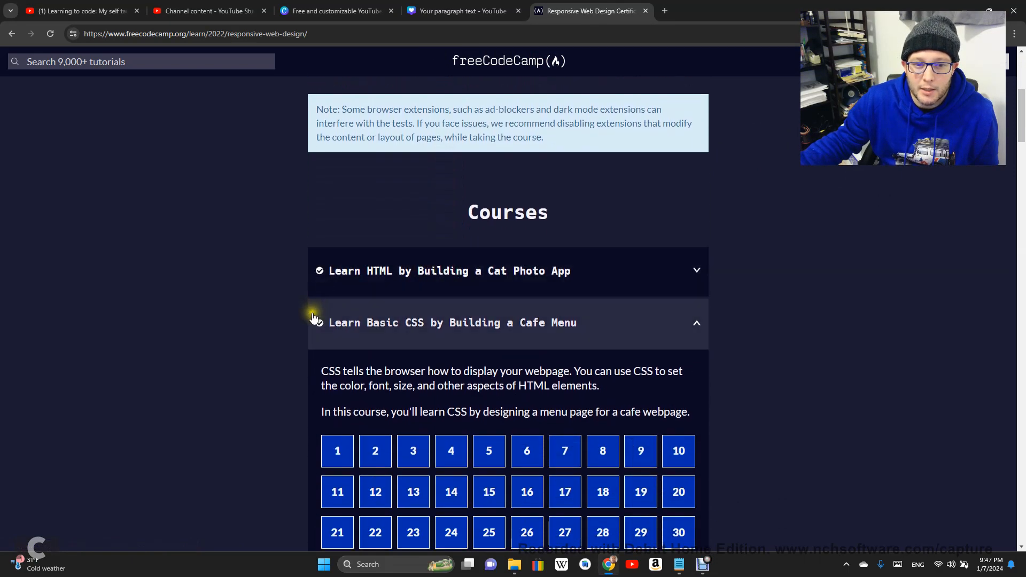
{"action": "scroll", "scroll_direction": "down", "scroll_amount": 3}
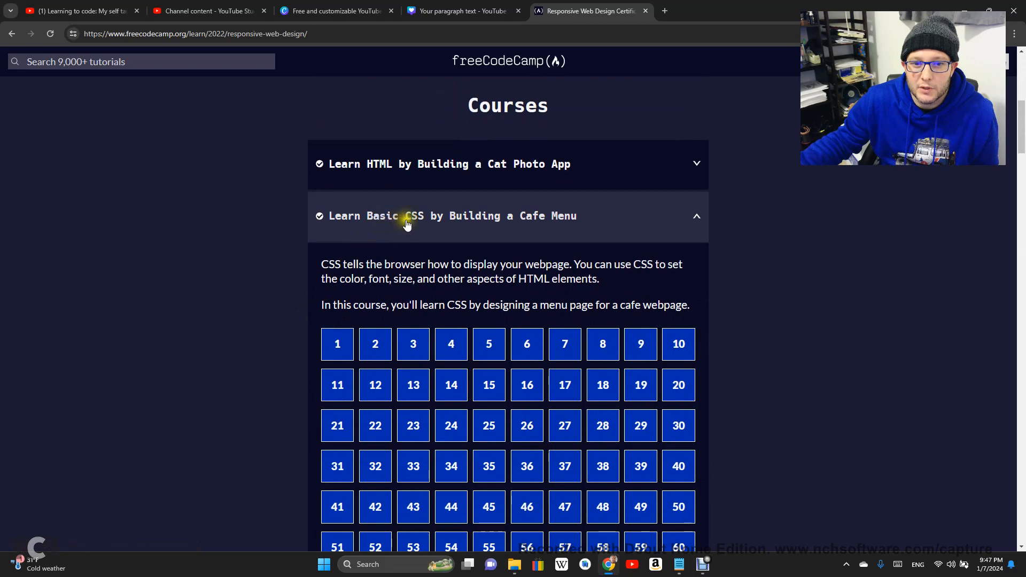
{"action": "scroll", "scroll_direction": "down", "scroll_amount": 3}
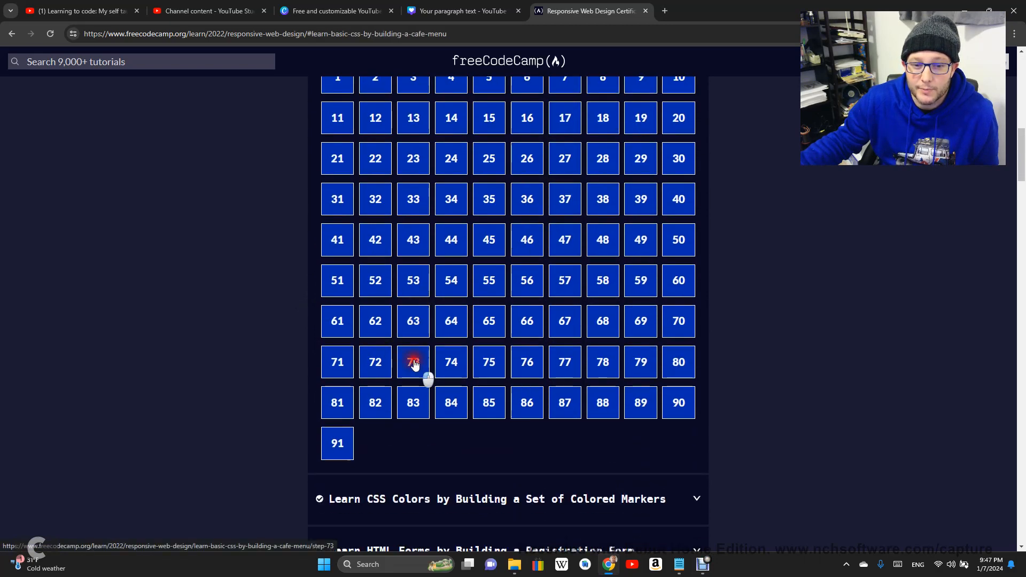
Open Cafe Menu step 73 and select the .item p selector in styles.css.
{"action": "left_click", "coordinate": [414, 362]}
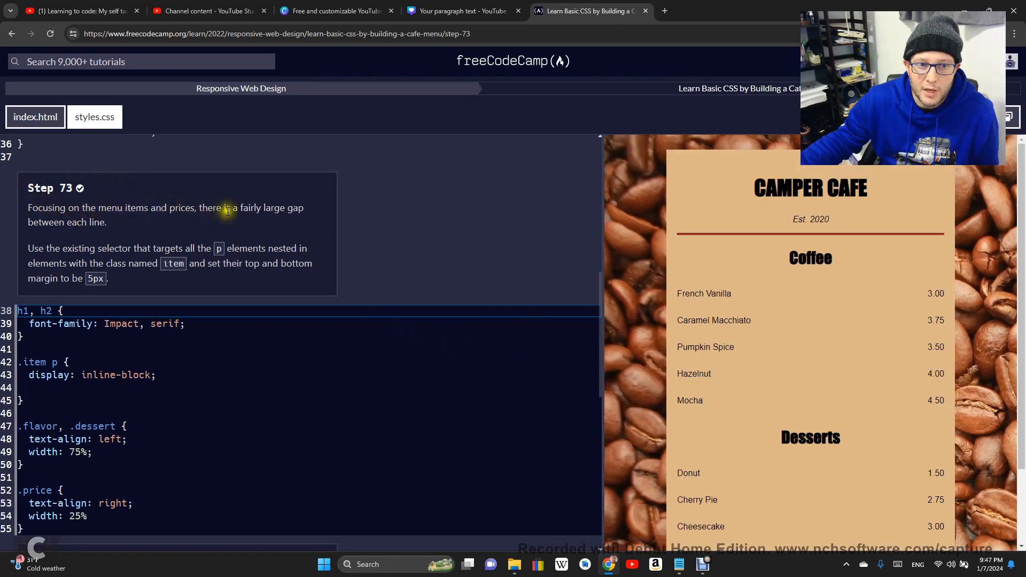
{"action": "mouse_move", "coordinate": [493, 288]}
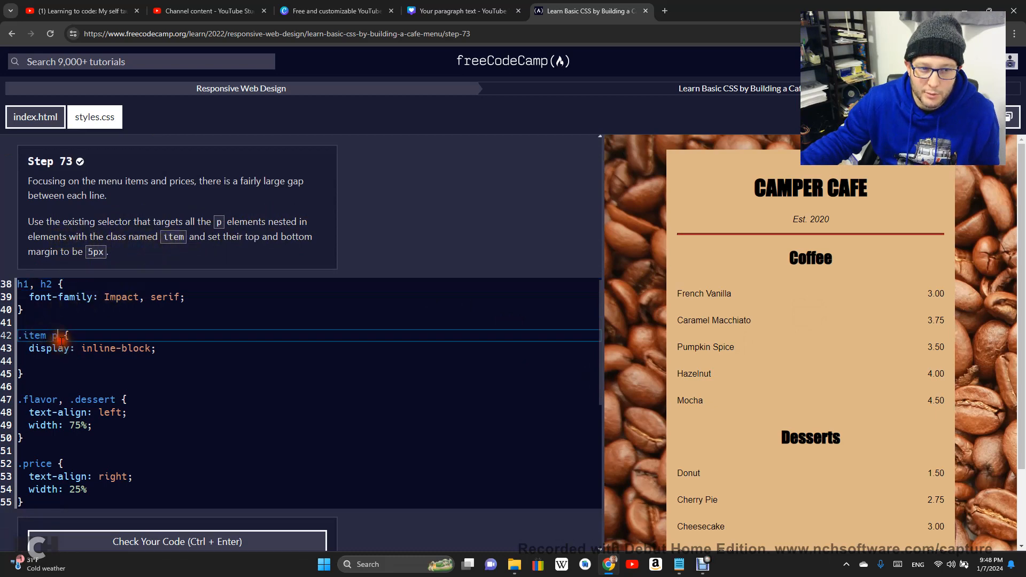
{"action": "double_click", "coordinate": [32, 336]}
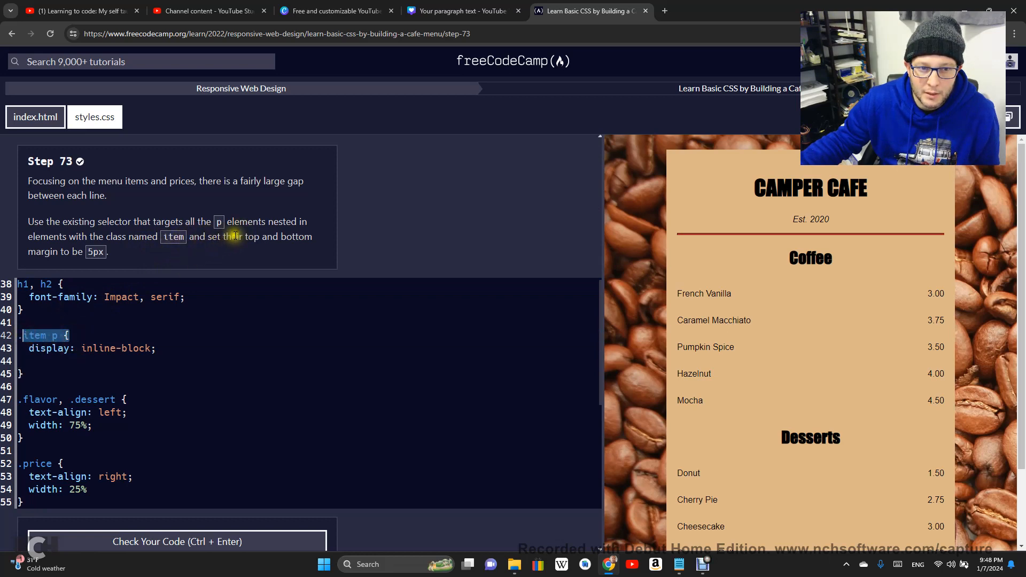
{"action": "mouse_move", "coordinate": [123, 333]}
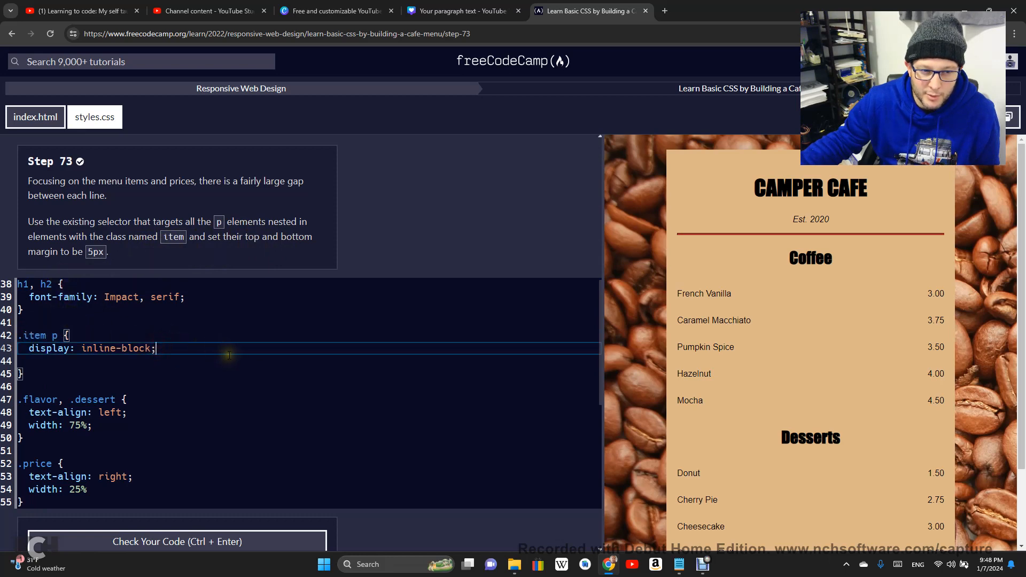
Add margin-top: 5px; on a new line inside the .item p rule.
{"action": "key", "text": "Enter"}
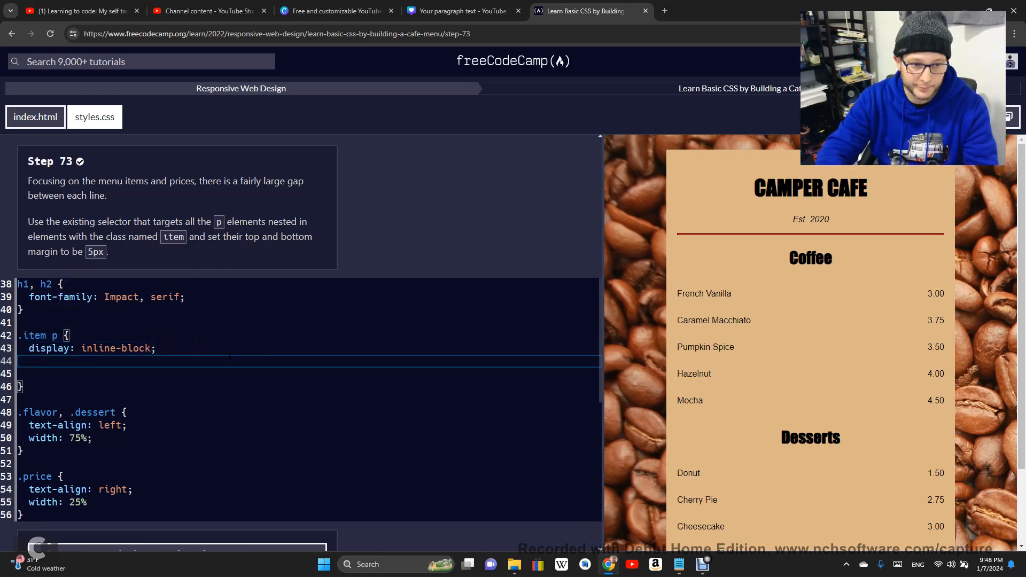
{"action": "type", "text": "top-"}
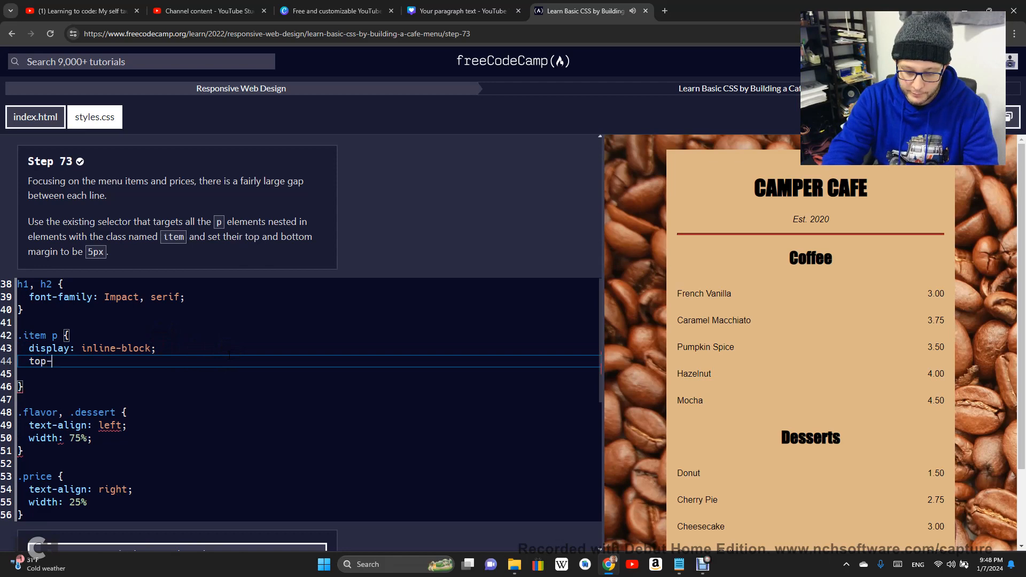
{"action": "type", "text": "margin"}
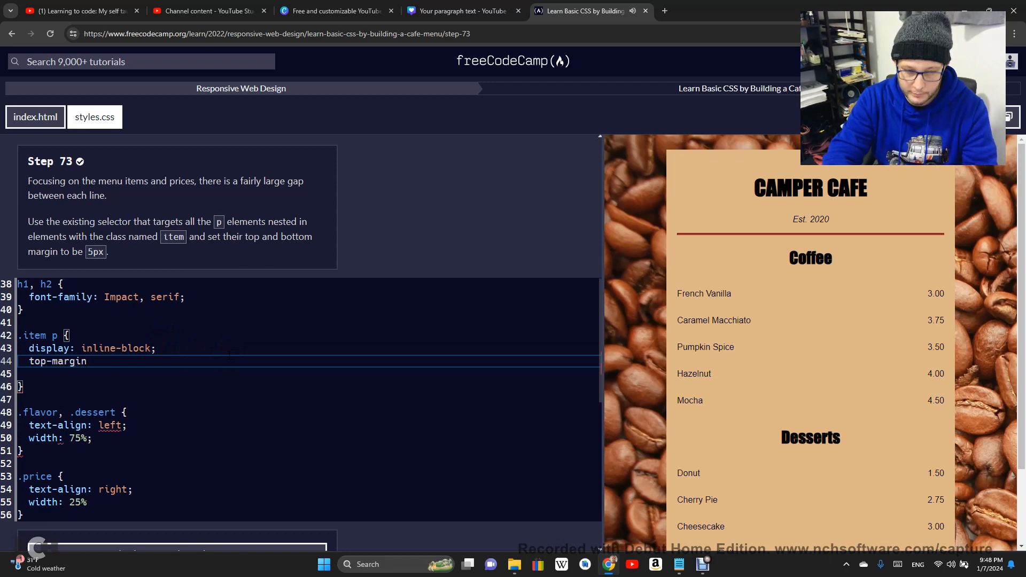
{"action": "type", "text": ":"}
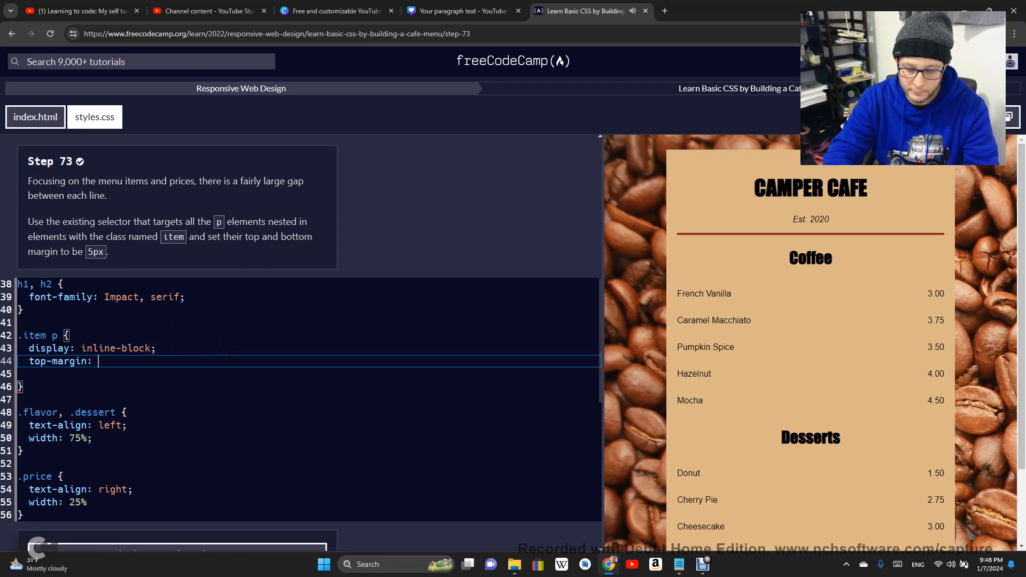
{"action": "type", "text": "5px"}
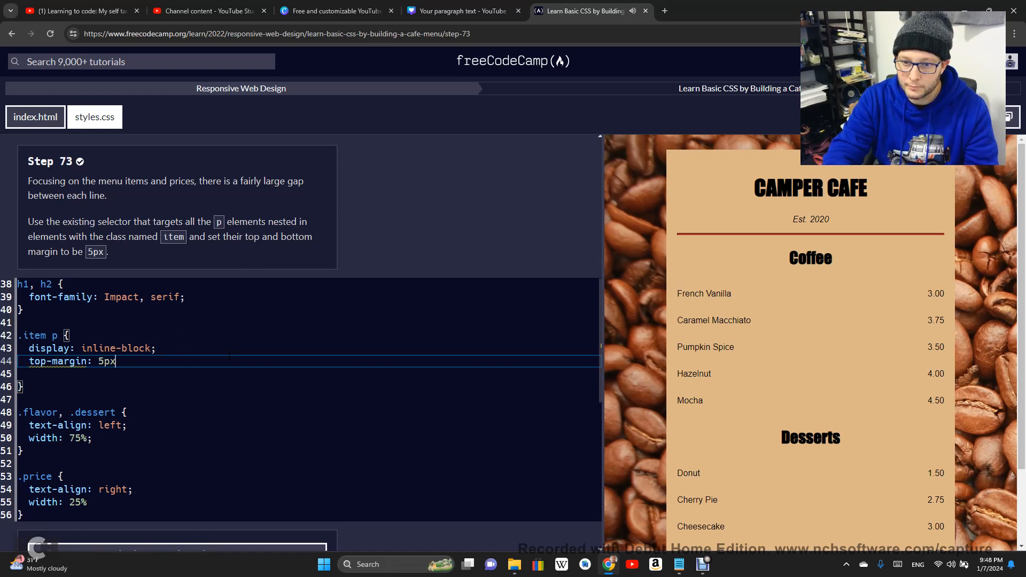
{"action": "type", "text": ";"}
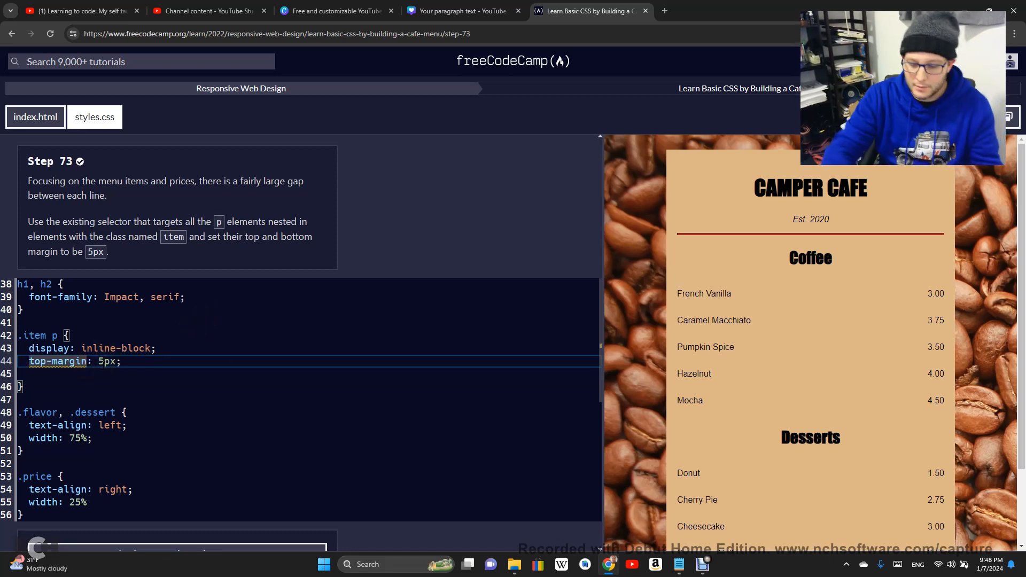
{"action": "type", "text": "t"}
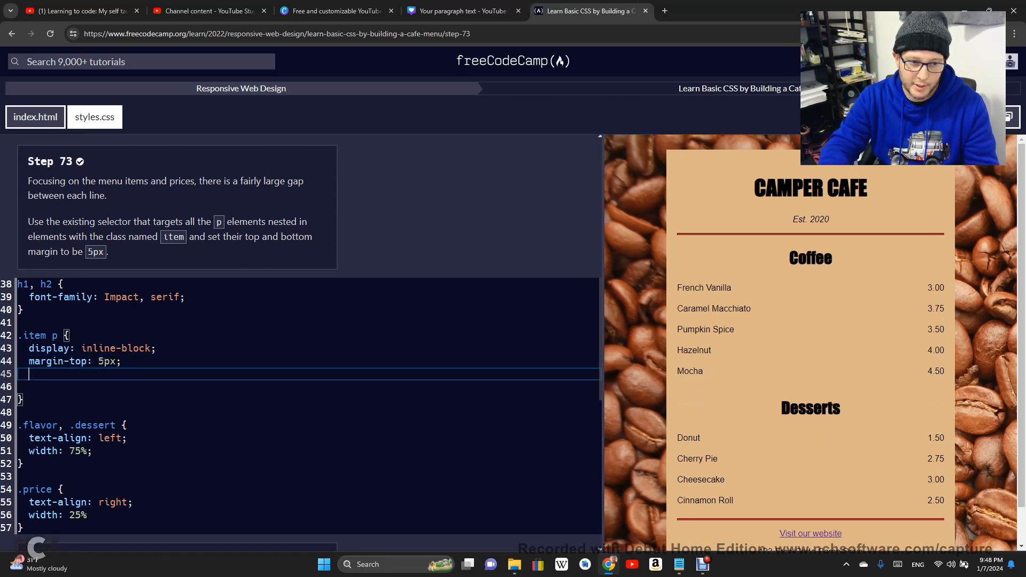
Type margin-bottom: 5px; into the .item p rule.
{"action": "type", "text": "margi"}
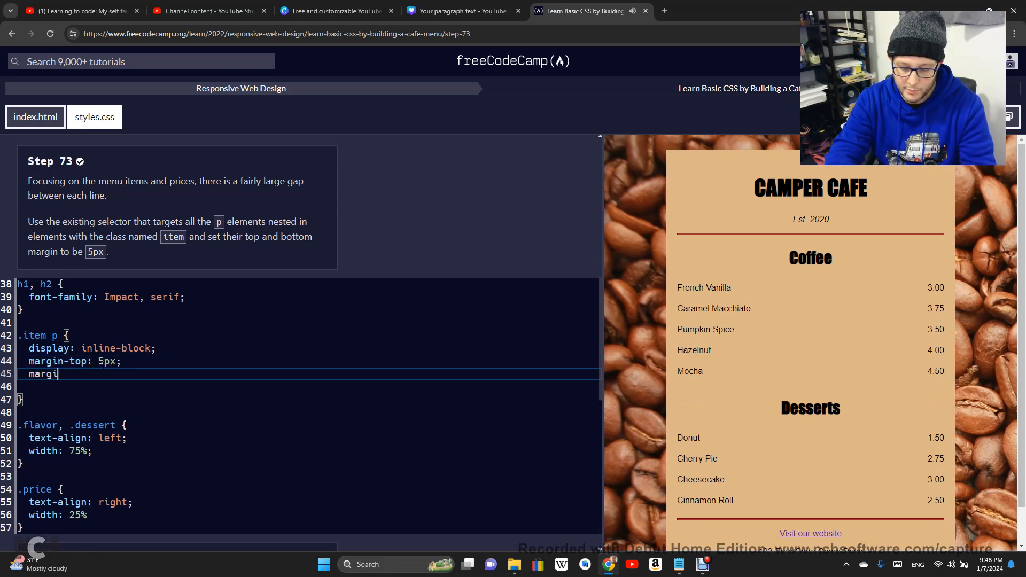
{"action": "type", "text": "n-"}
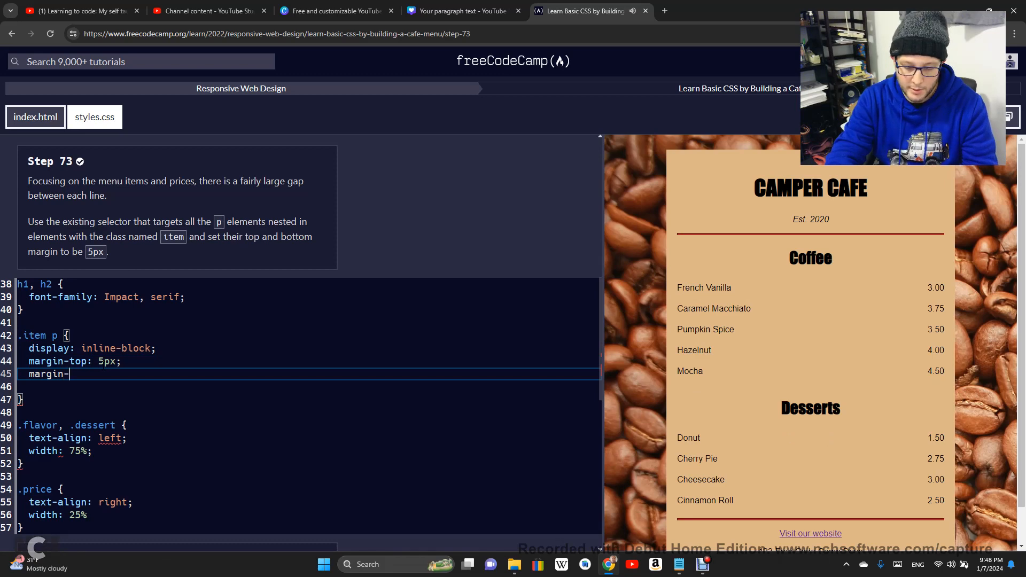
{"action": "type", "text": "bottom"}
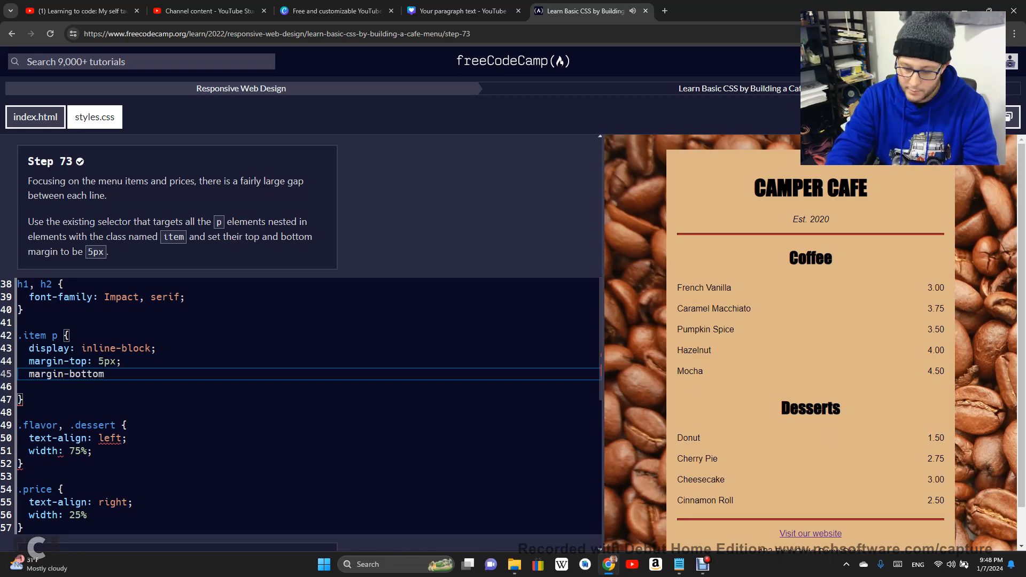
{"action": "type", "text": ":"}
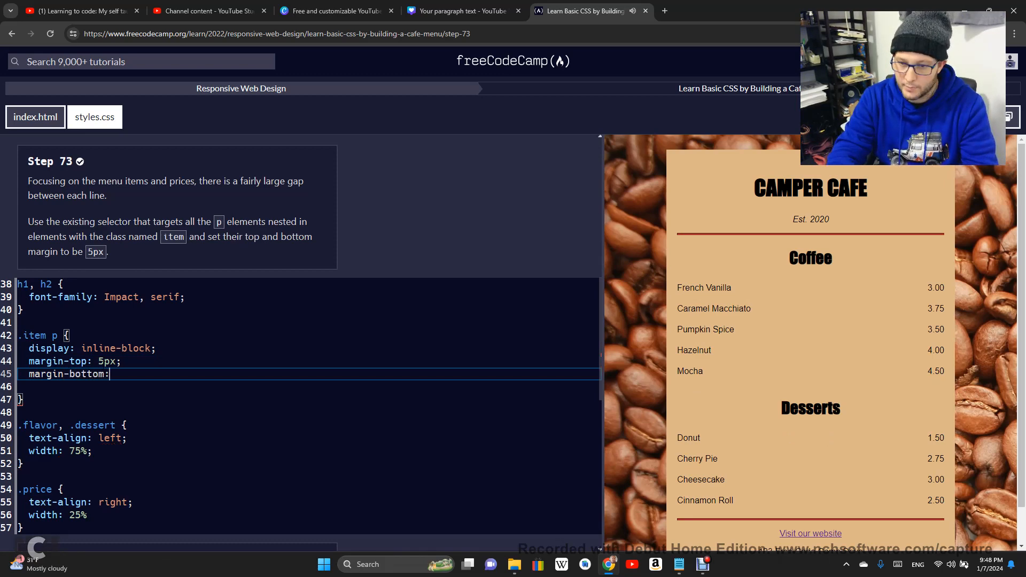
{"action": "type", "text": "5"}
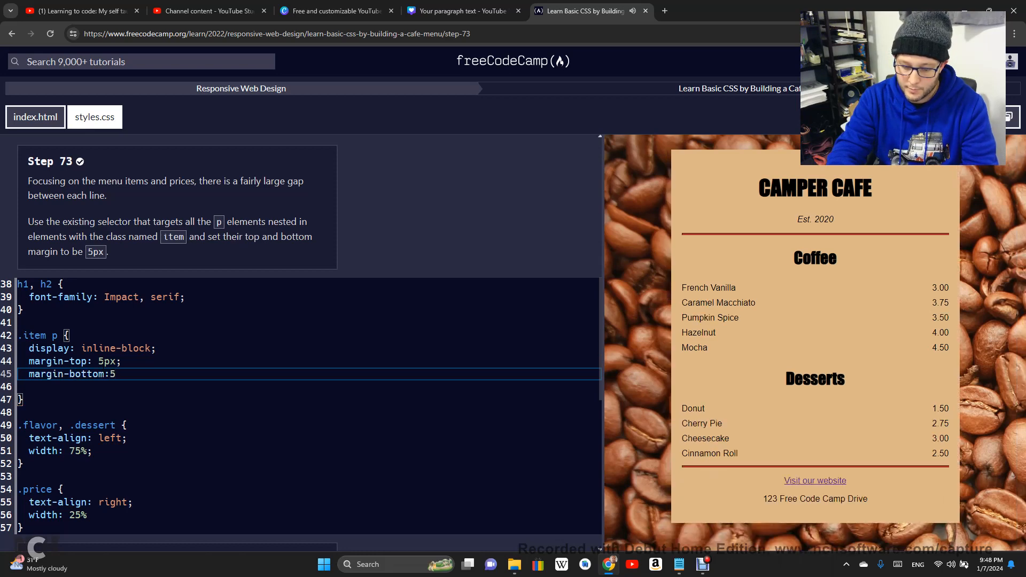
{"action": "type", "text": "px"}
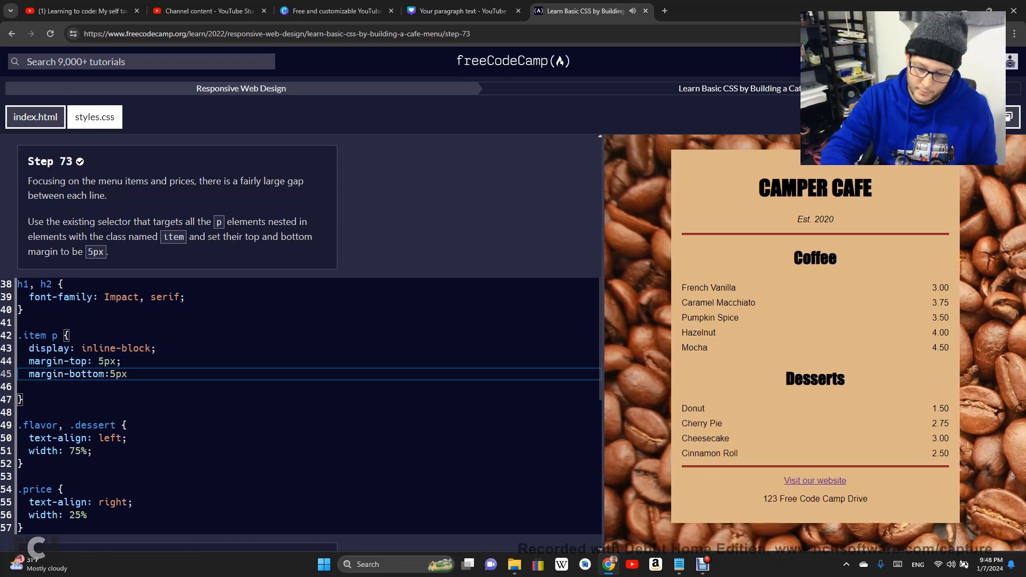
{"action": "type", "text": ";"}
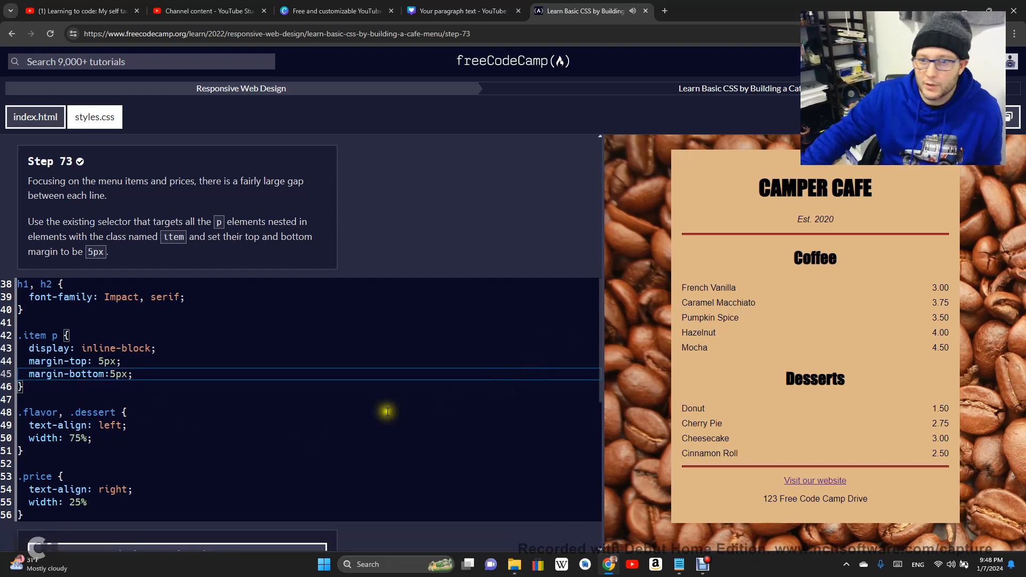
Submit the passing step 73 solution and advance to step 74.
{"action": "scroll", "scroll_direction": "down", "scroll_amount": 3}
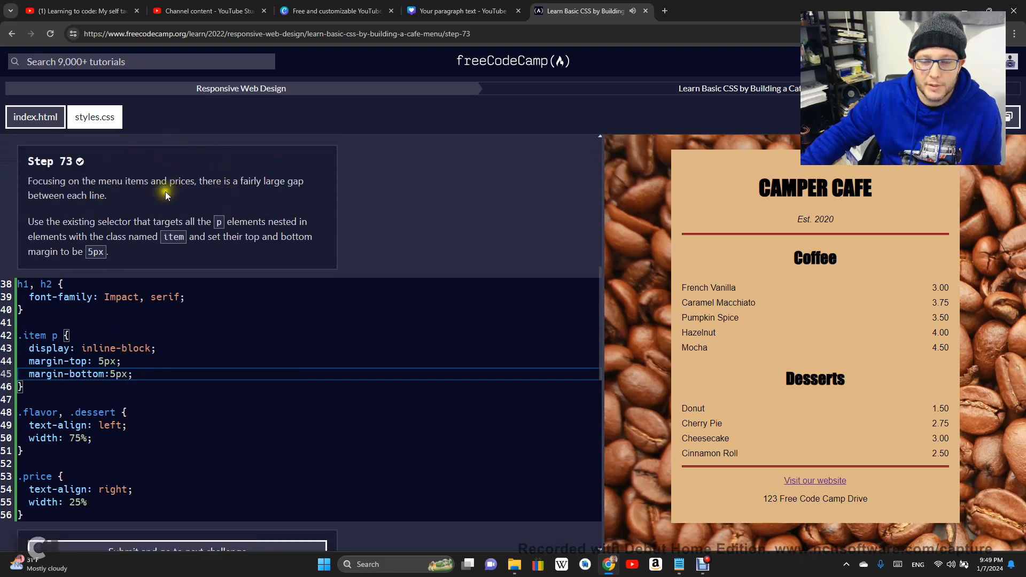
{"action": "scroll", "scroll_direction": "down", "scroll_amount": 3}
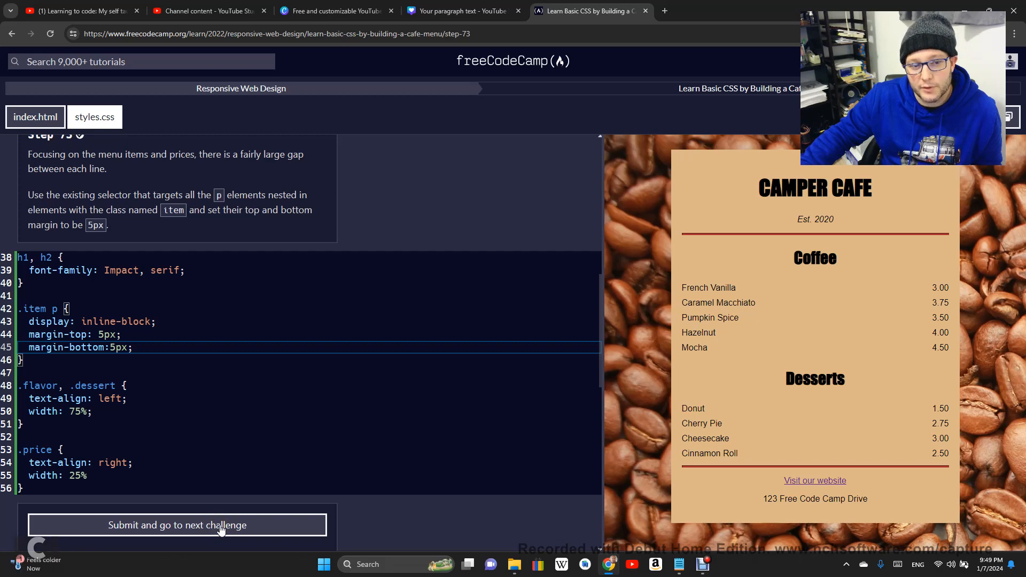
{"action": "left_click", "coordinate": [177, 525]}
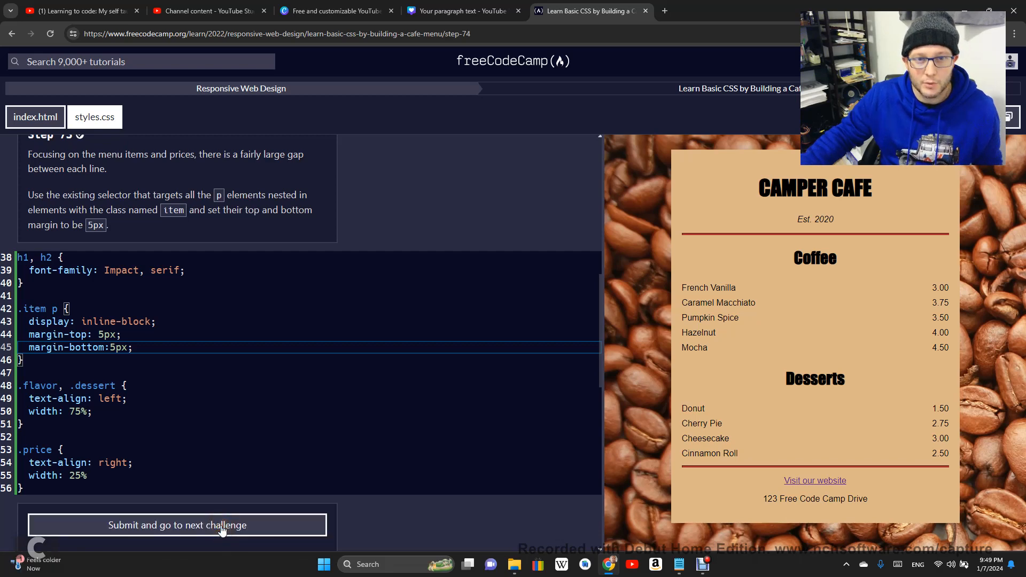